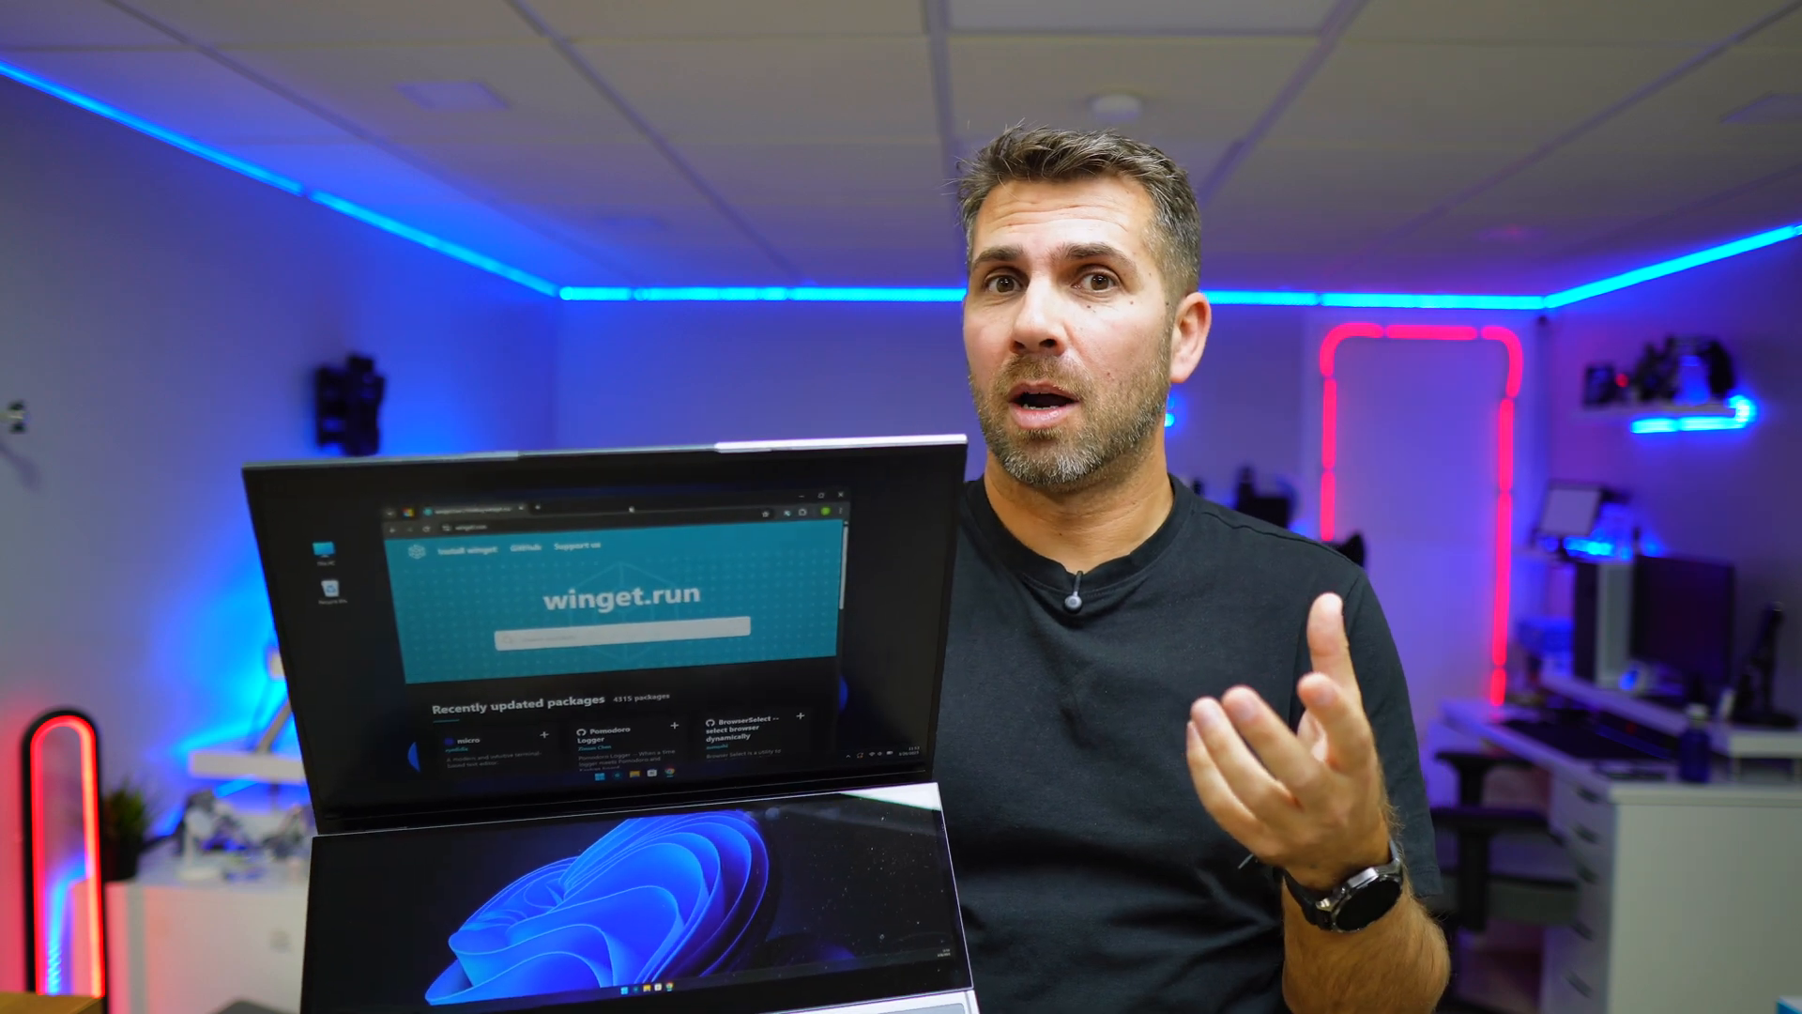
Step: Search Google for 'winget' and scroll the microsoft/winget-cli GitHub repository to its Releases section
type("winget")
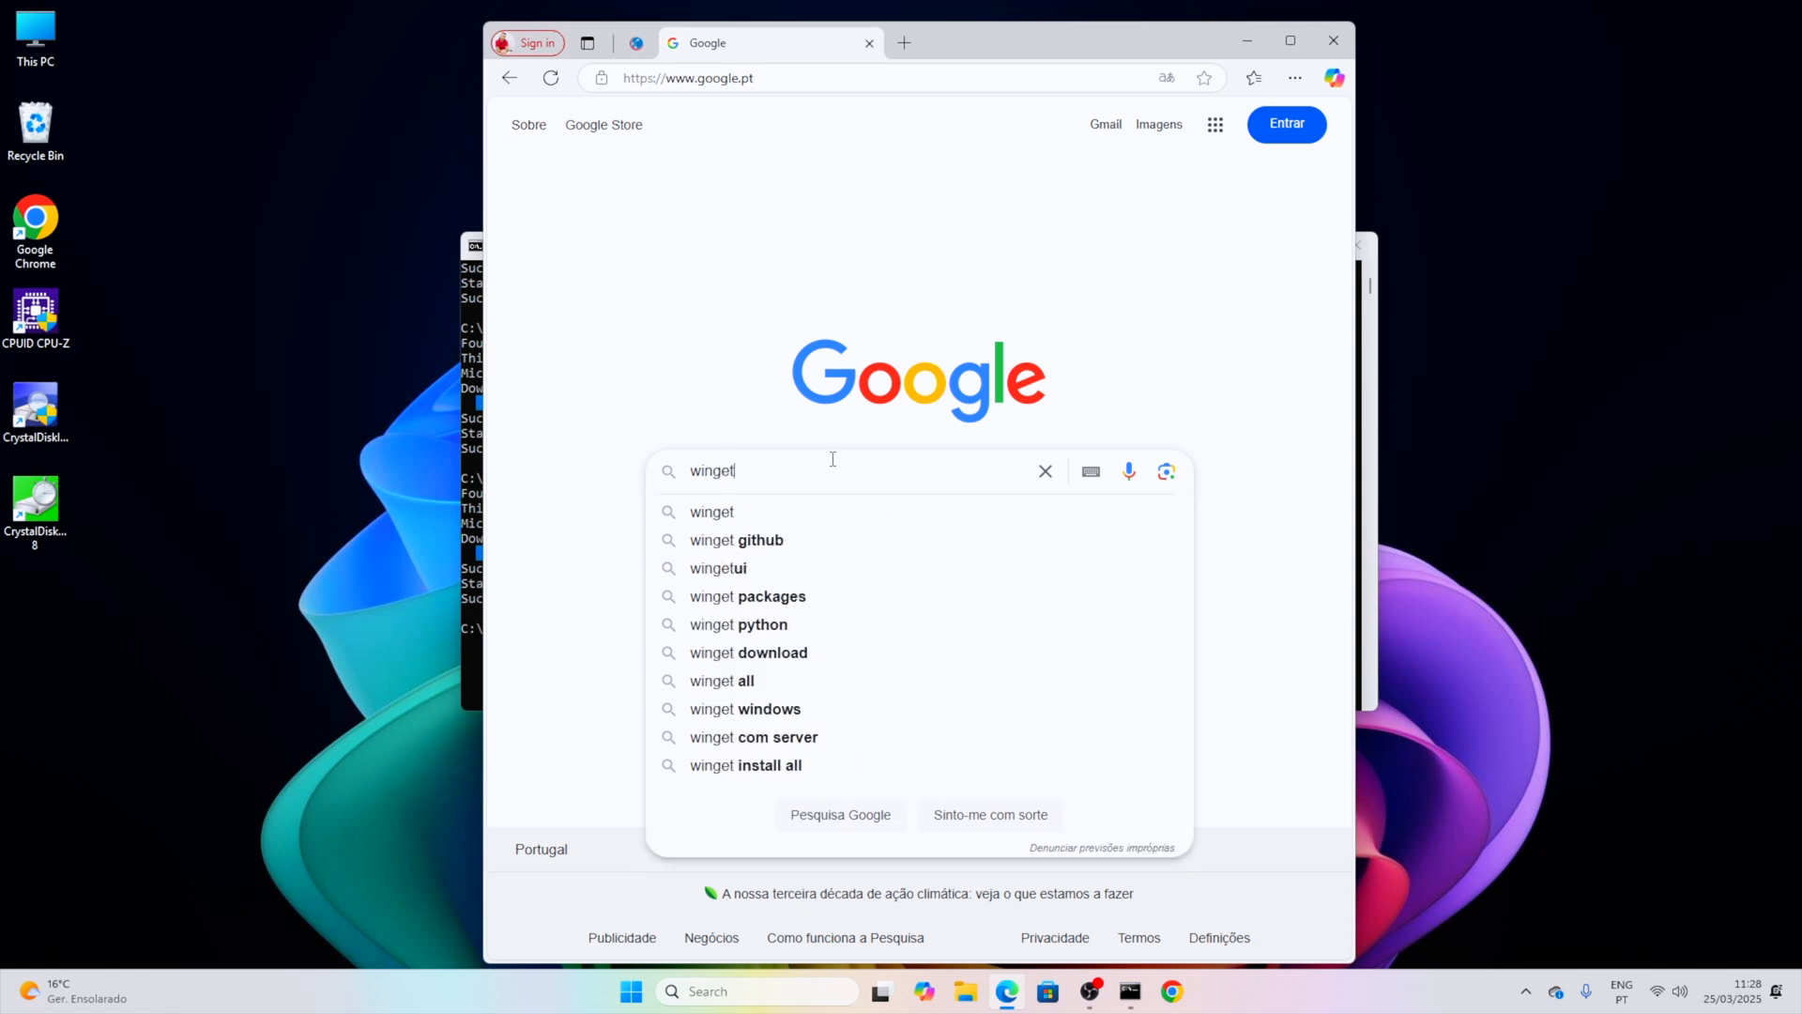
key("Enter")
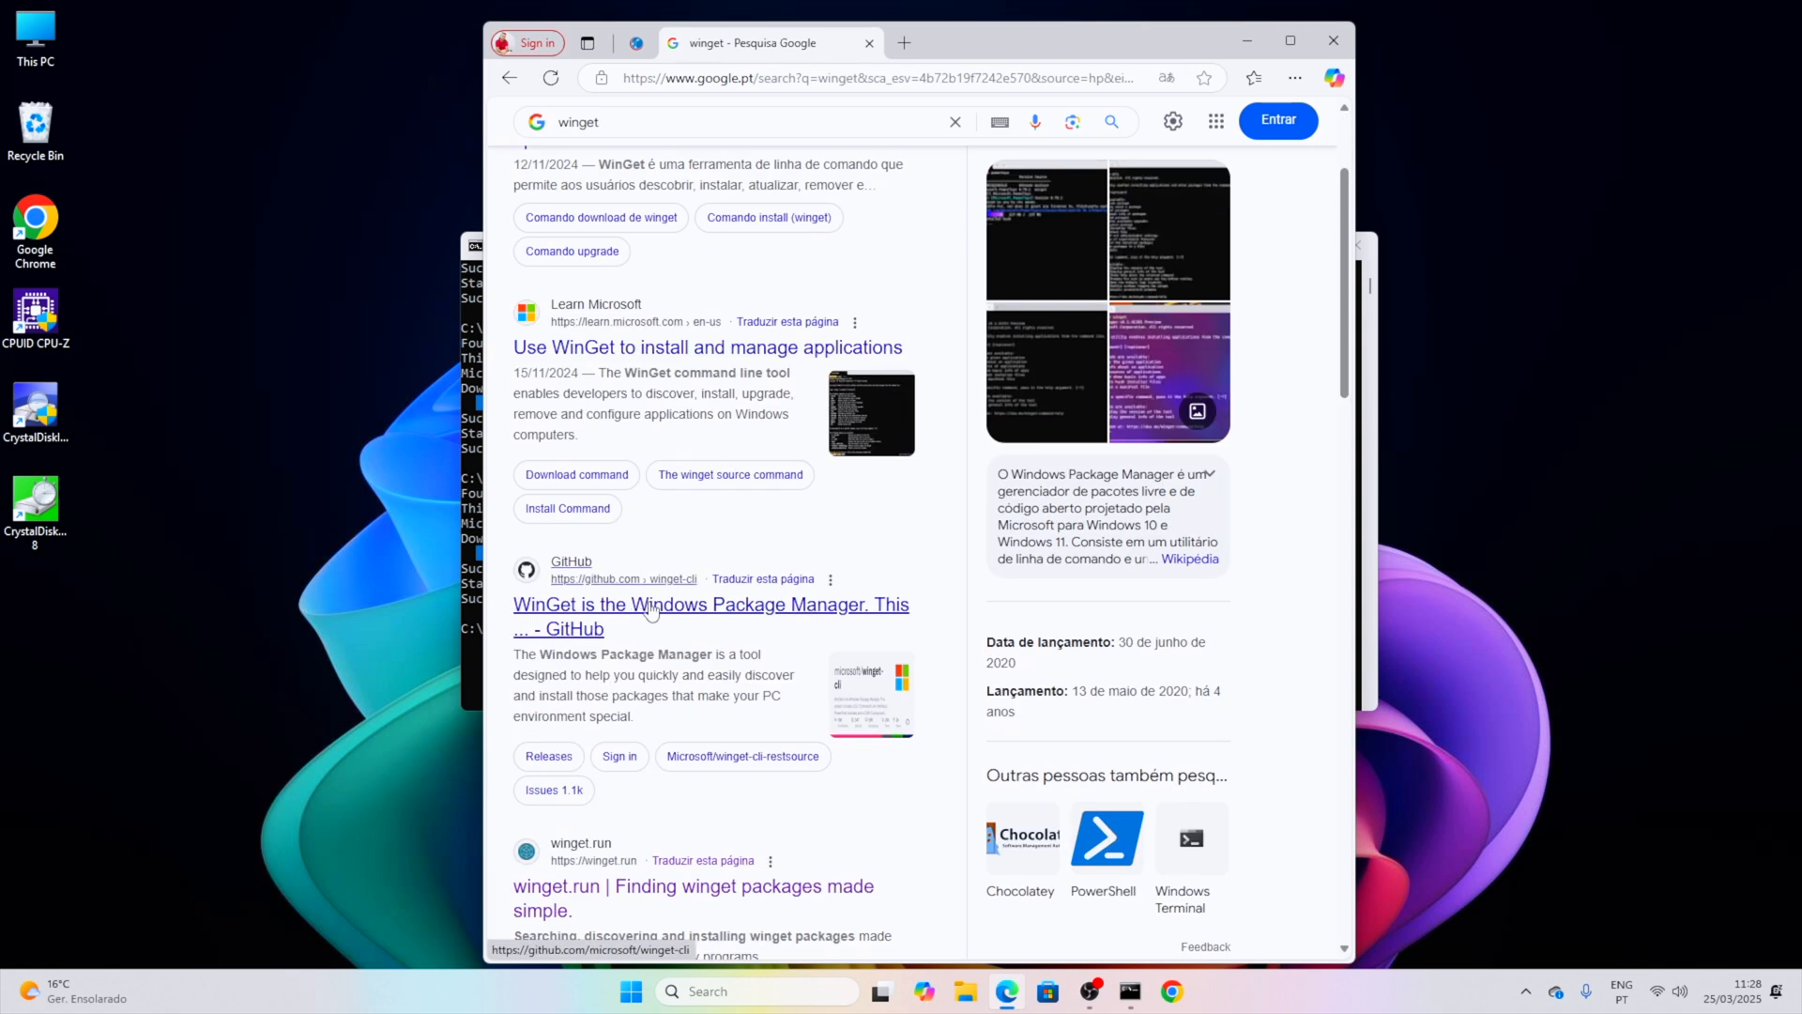
left_click(710, 604)
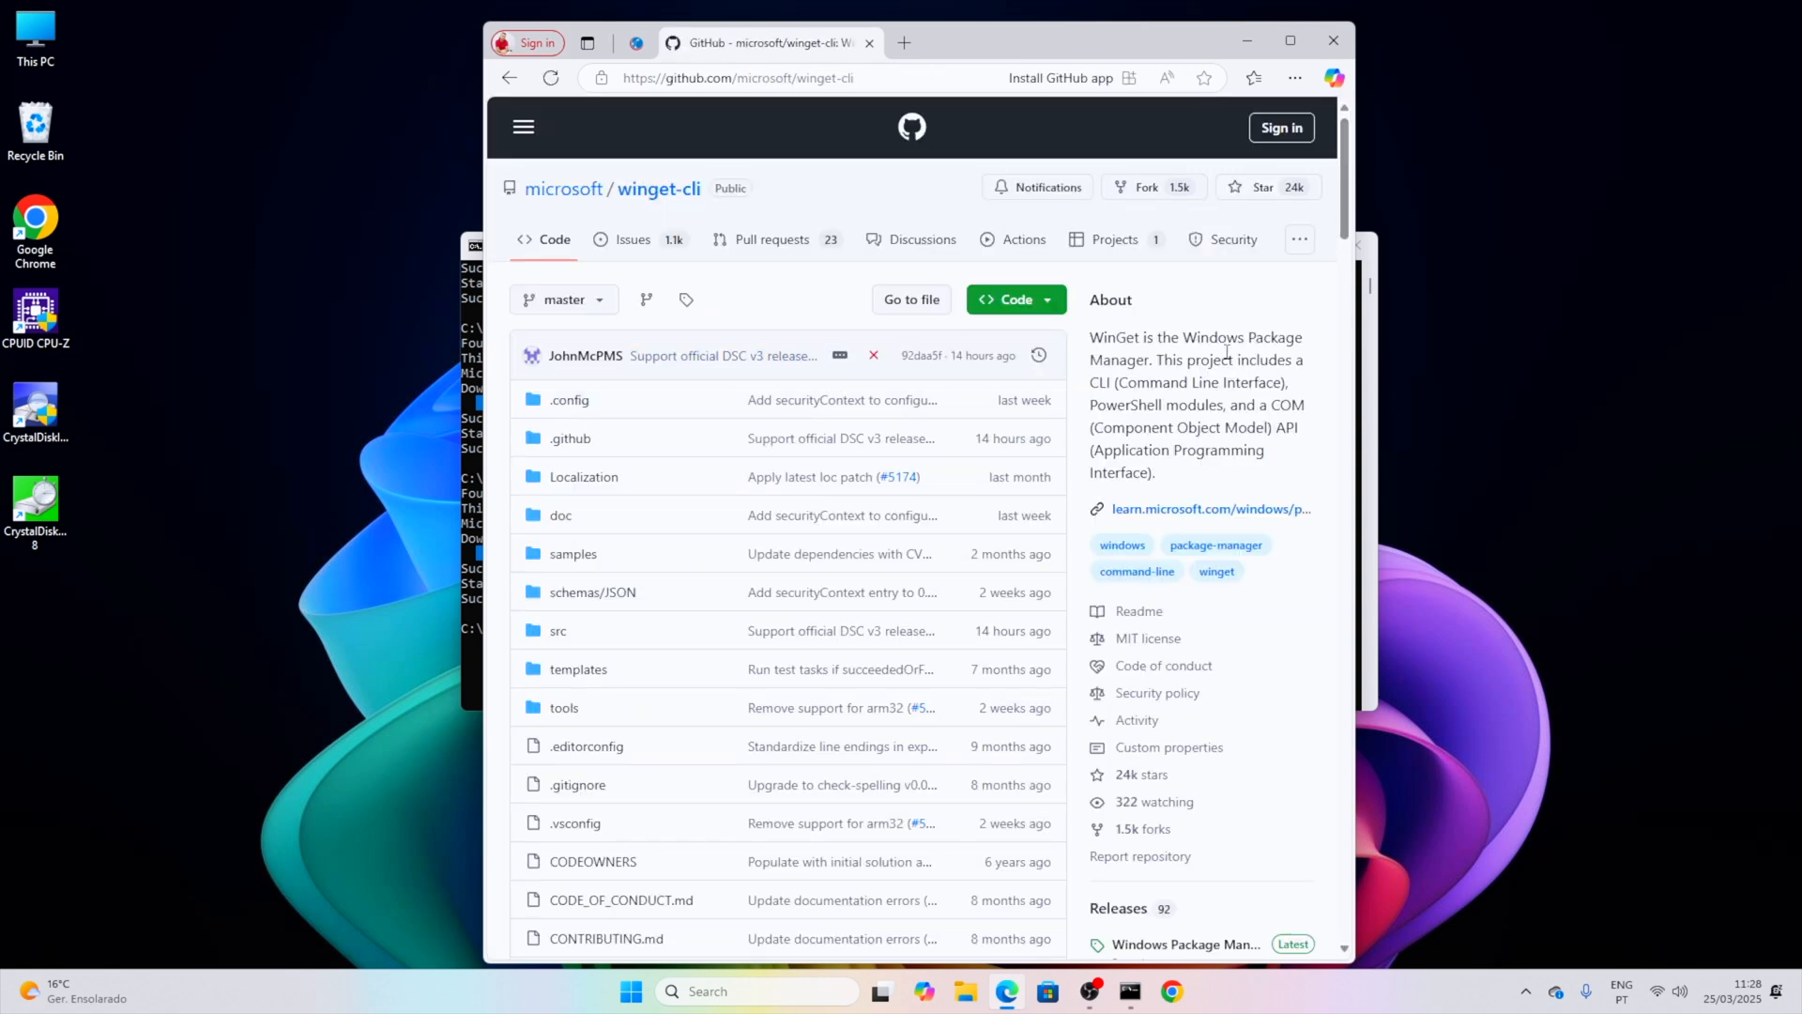
scroll("down", 3)
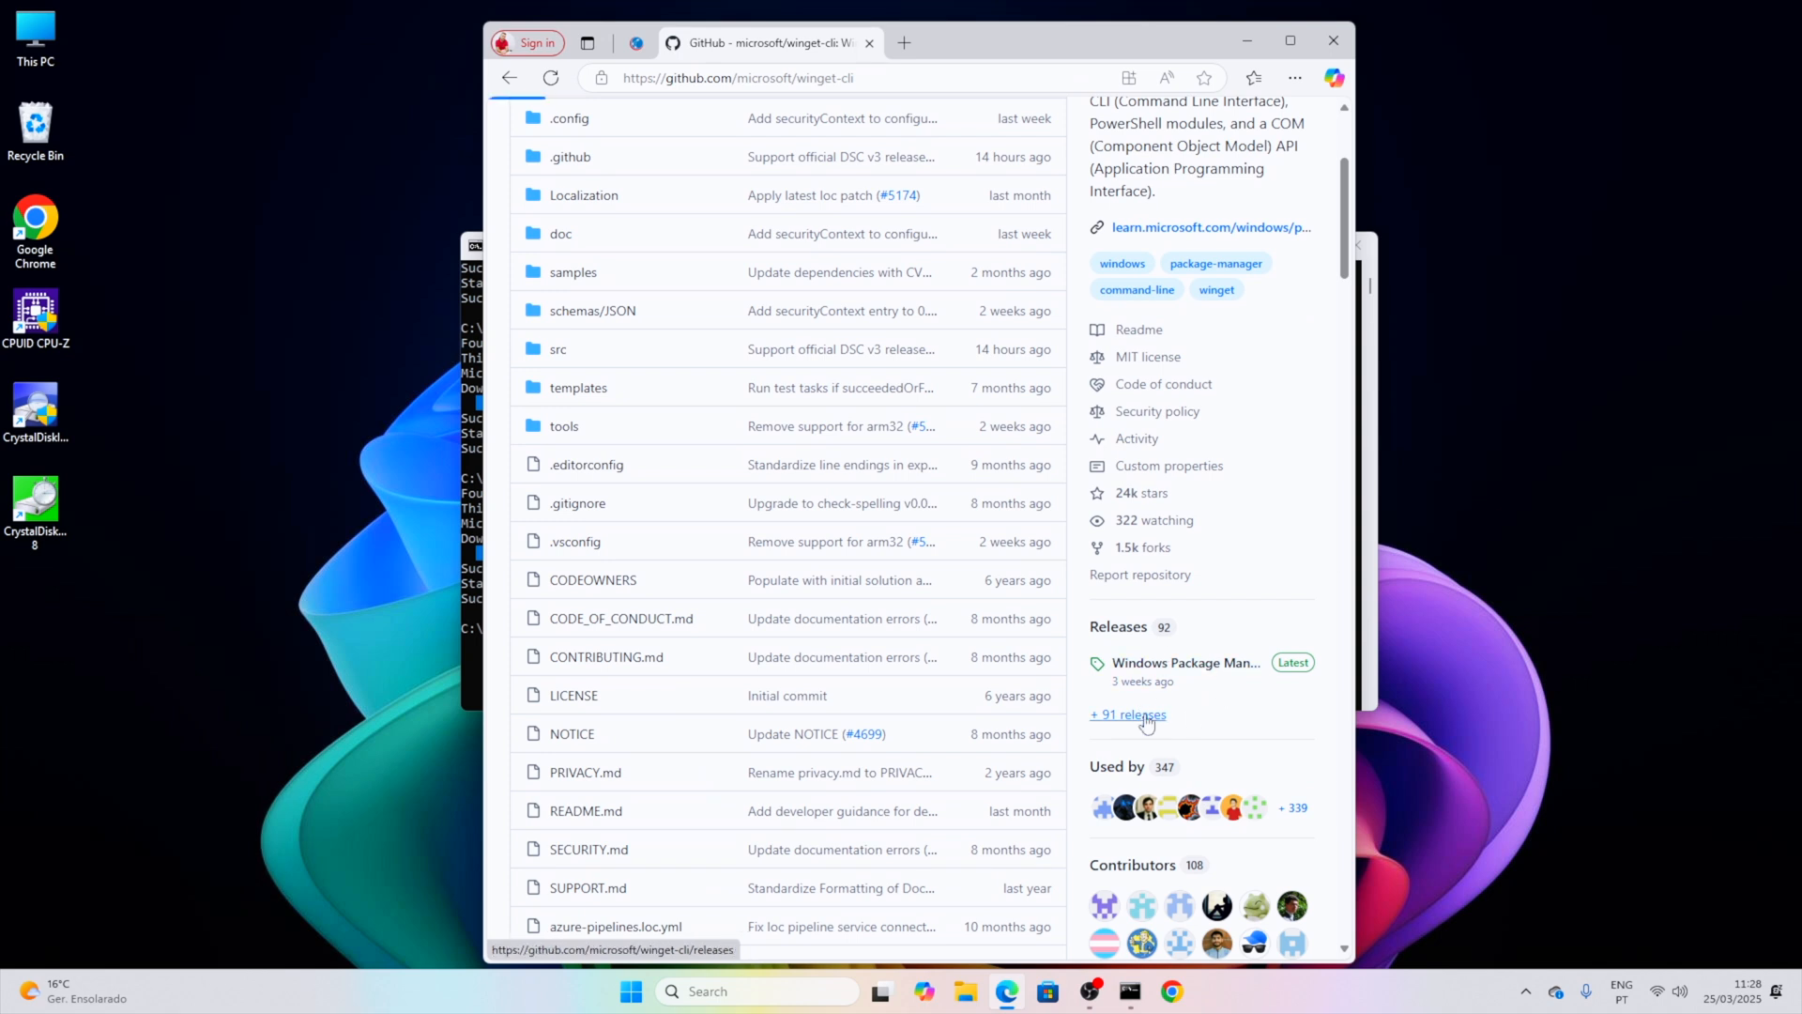
Step: Get the 1.10.340 release's App Installer .msixbundle from the full releases list, open it, and start the update
left_click(1127, 713)
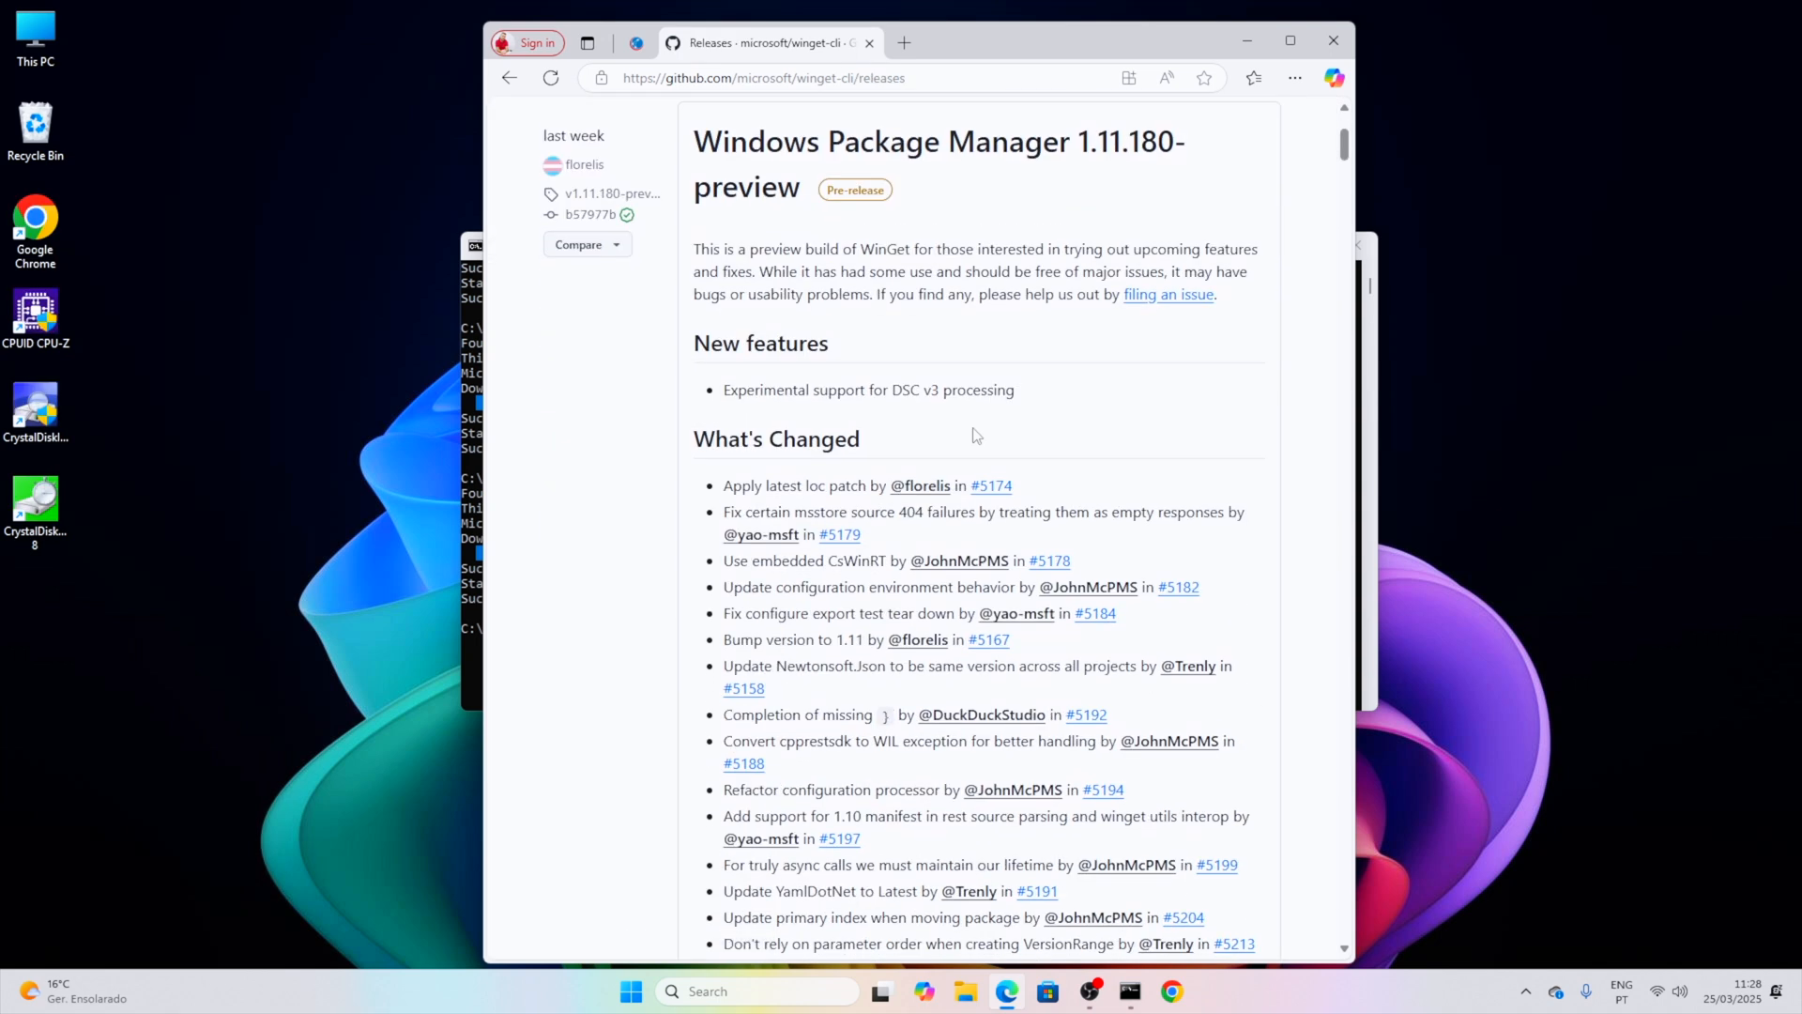
mouse_move(1001, 506)
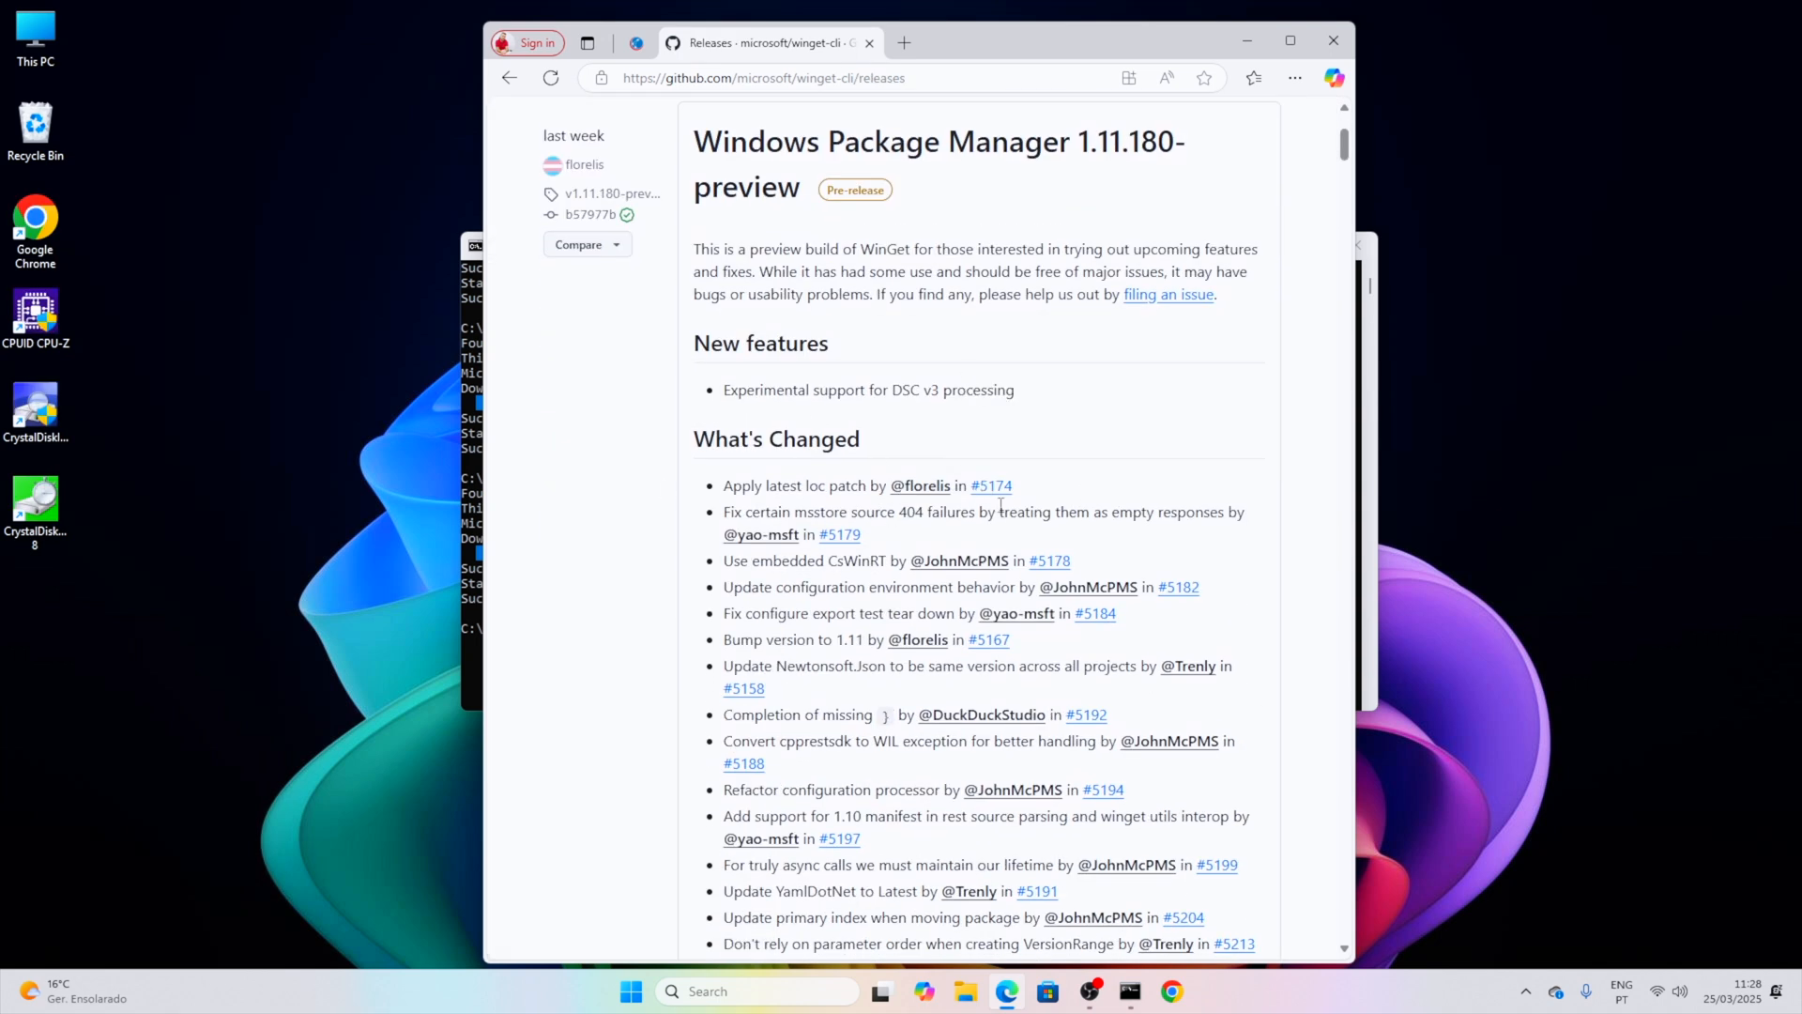
scroll("down", 3)
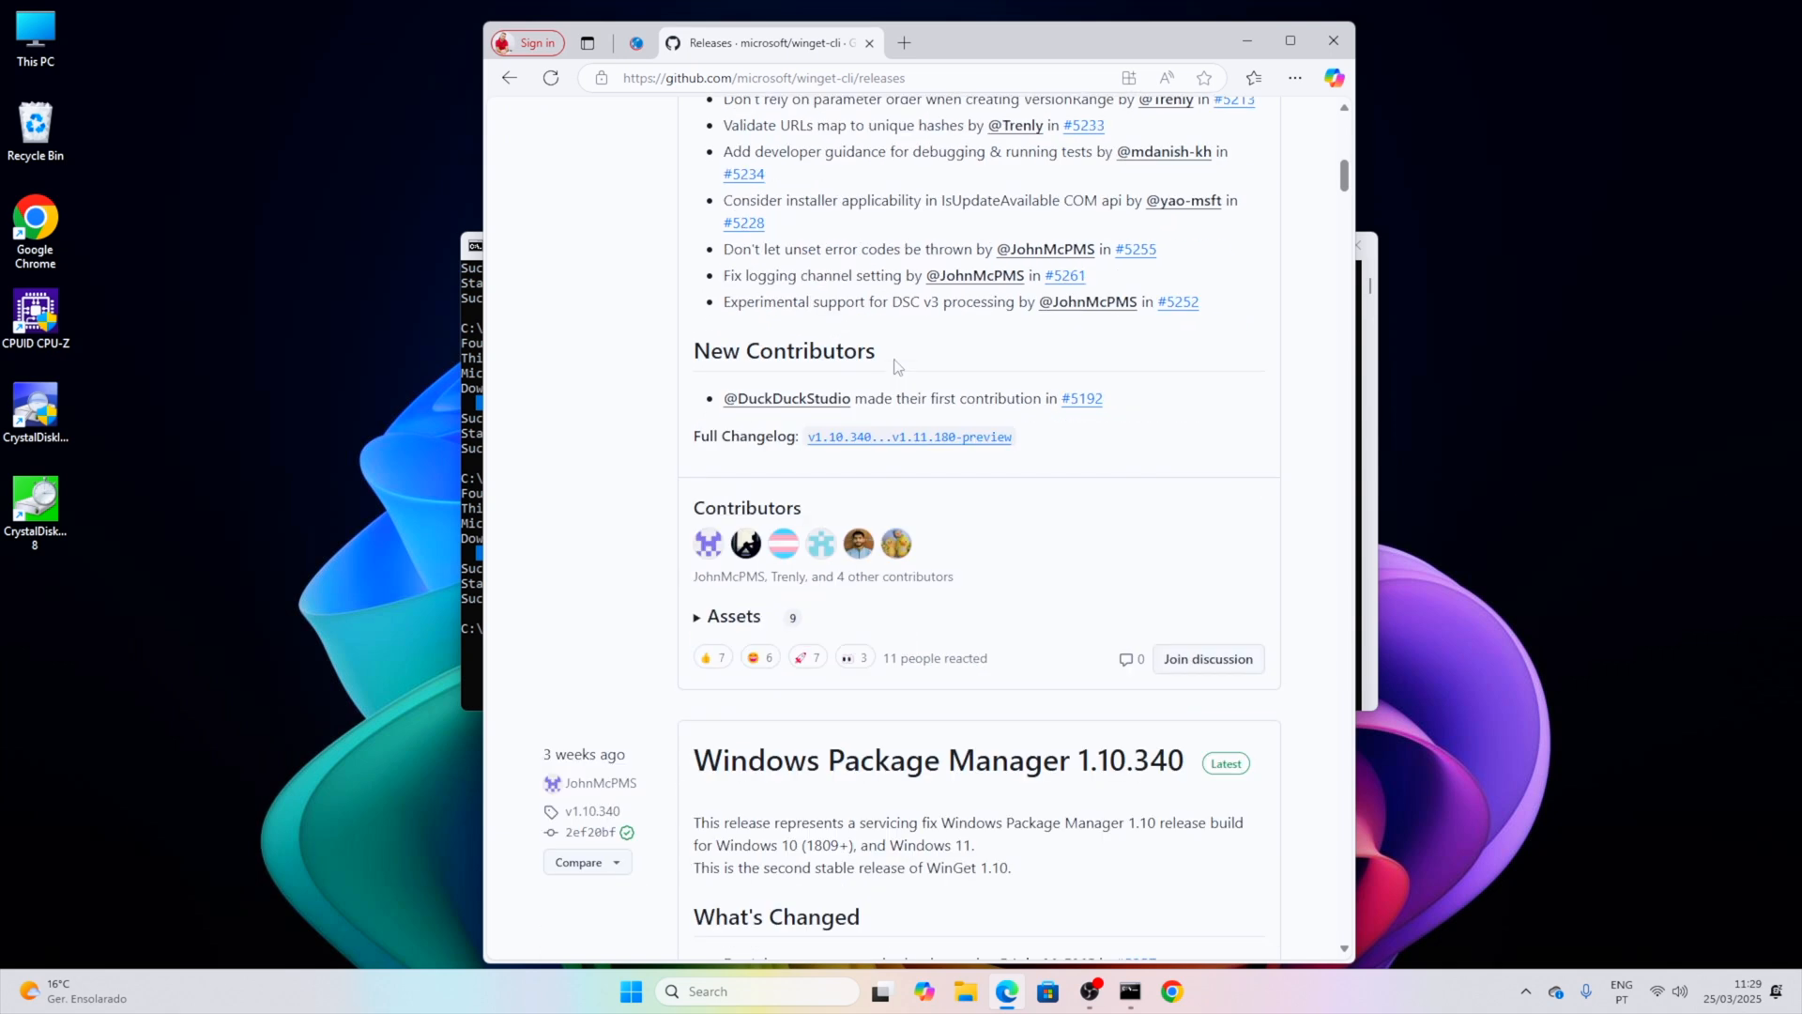
scroll("down", 3)
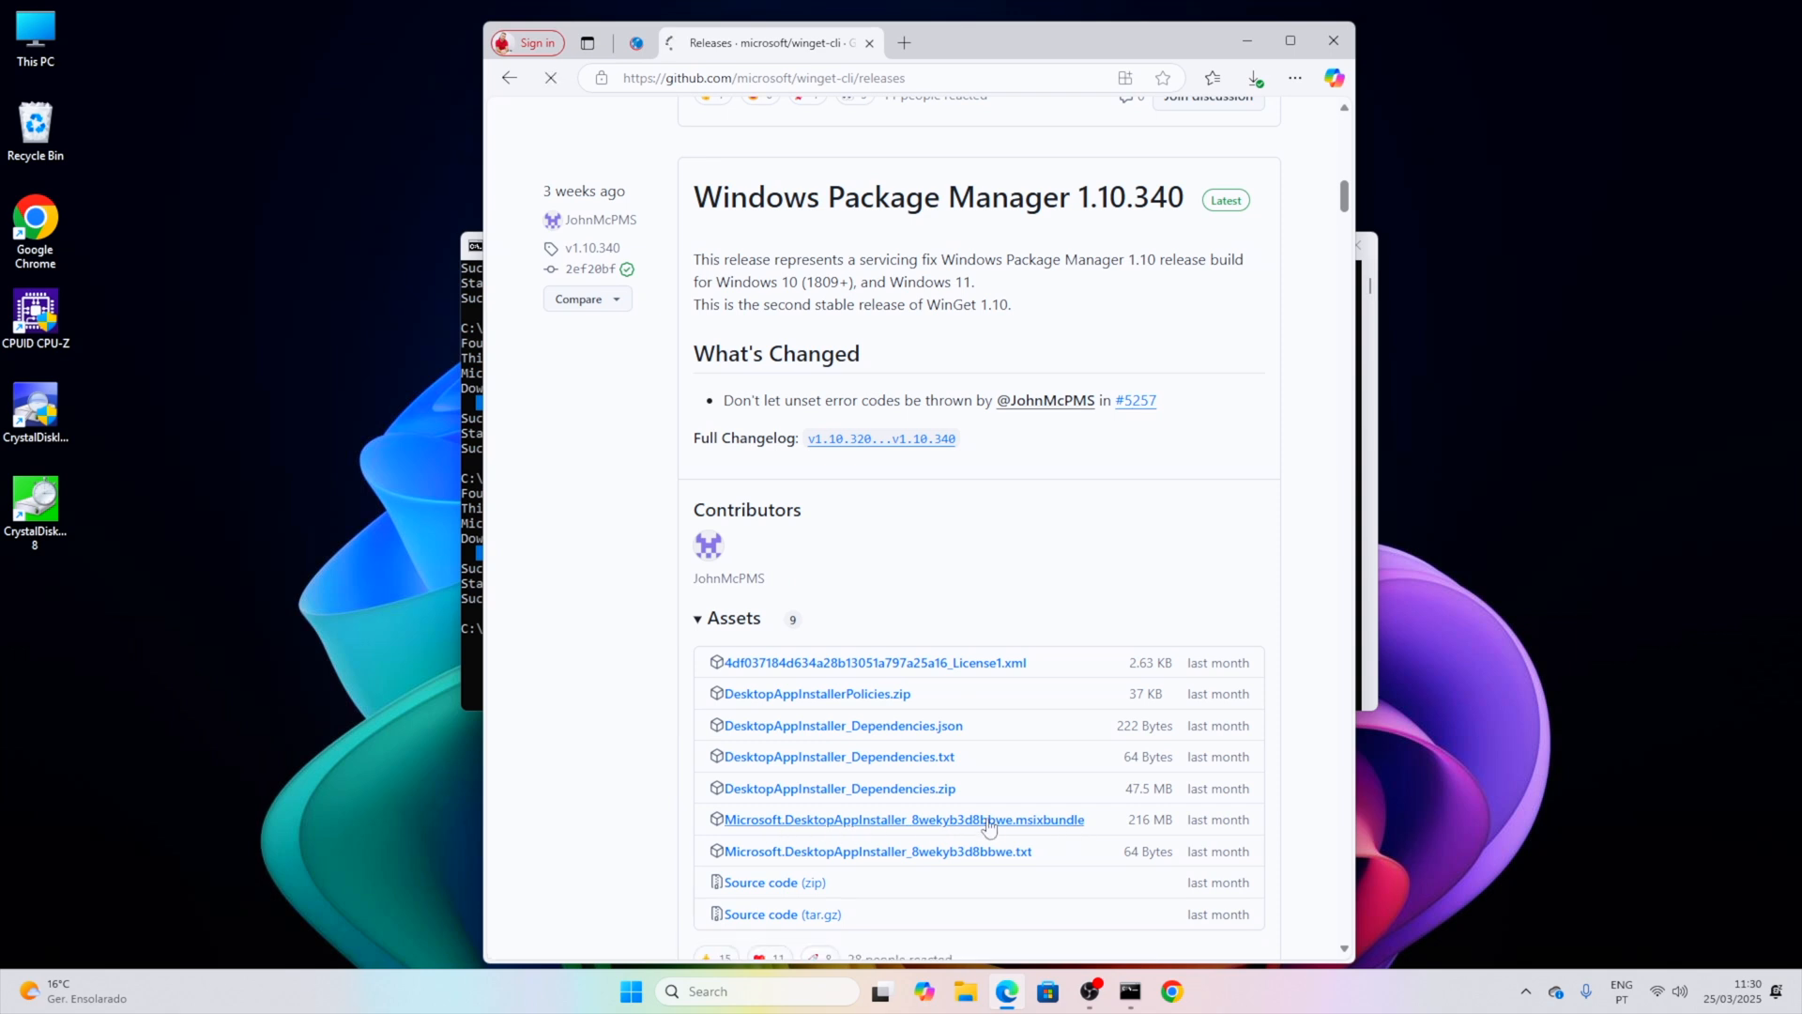
left_click(903, 819)
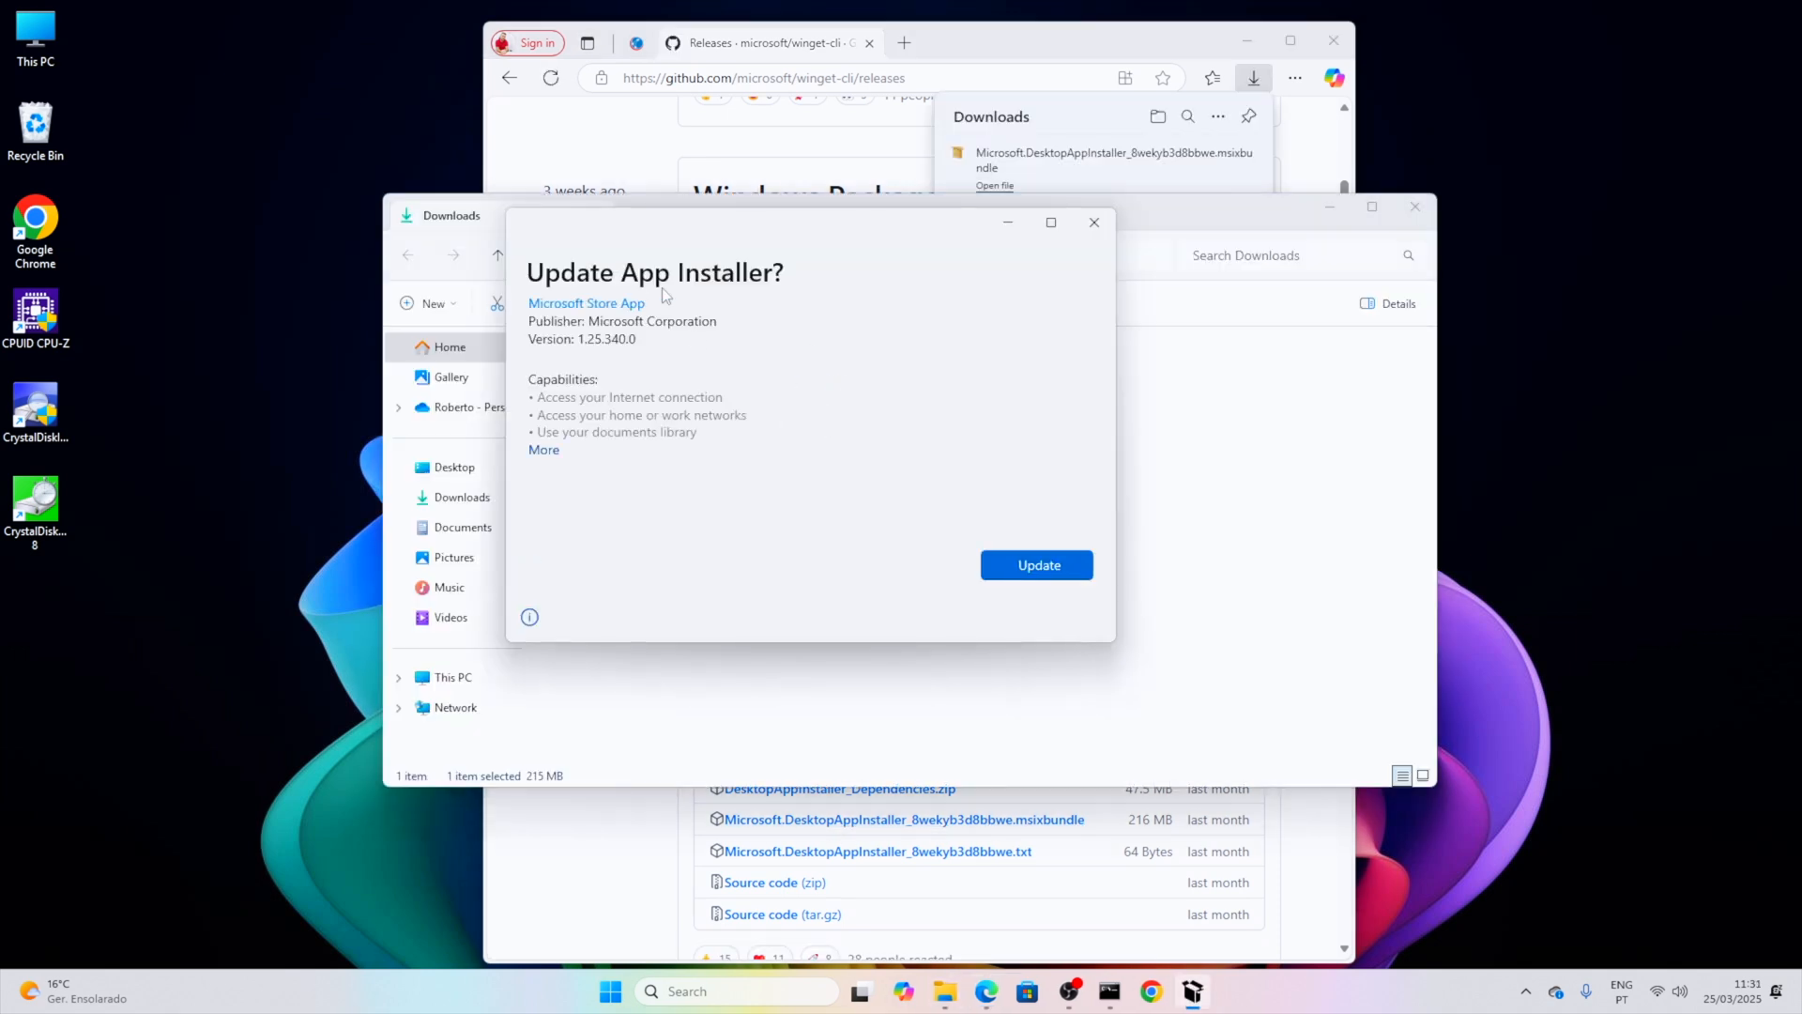
left_click(1035, 564)
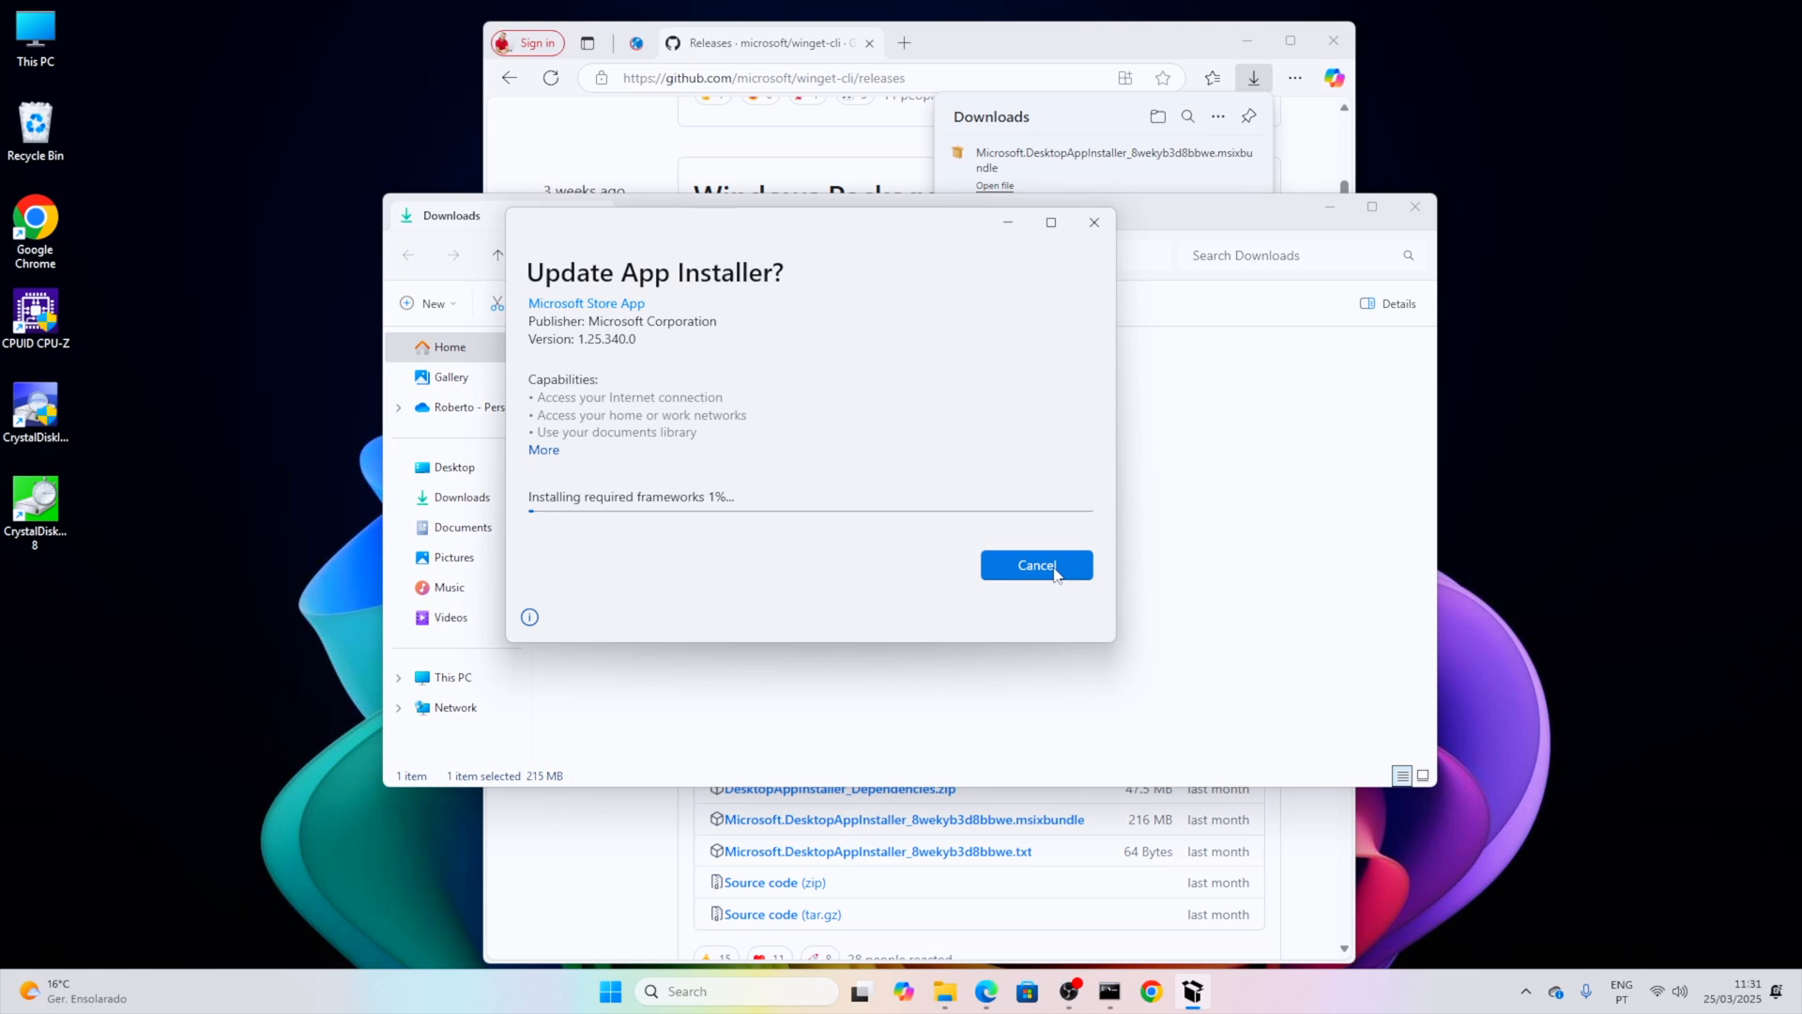